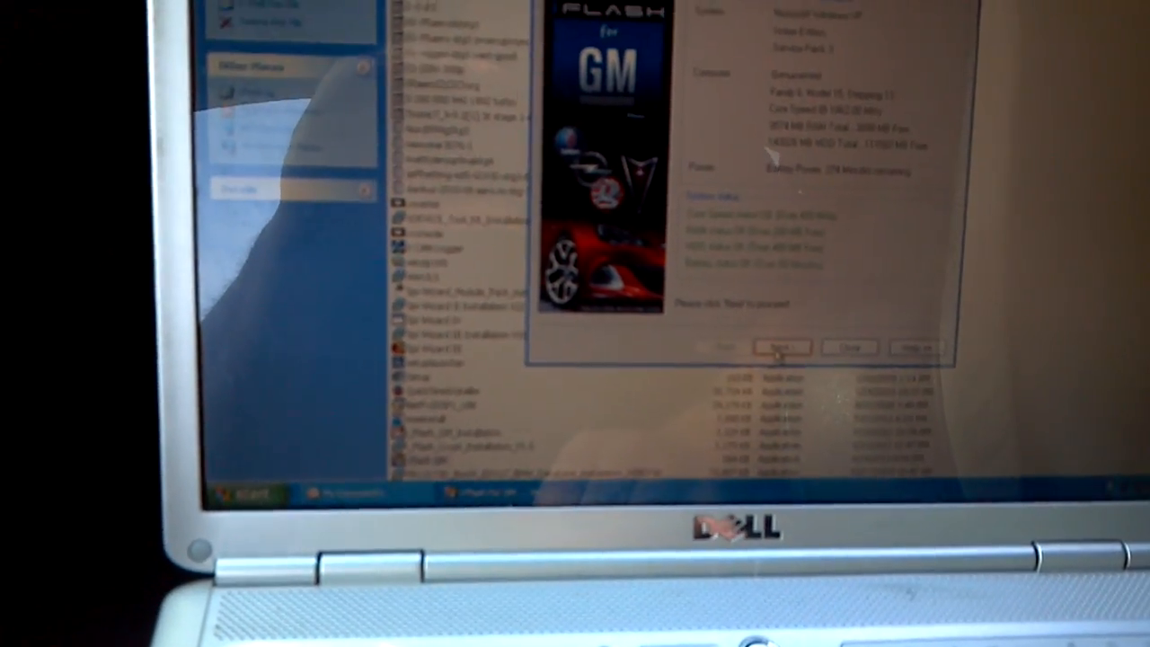
Advance the wizard past the information and Attention checklist pages to ECU selection.
click(779, 348)
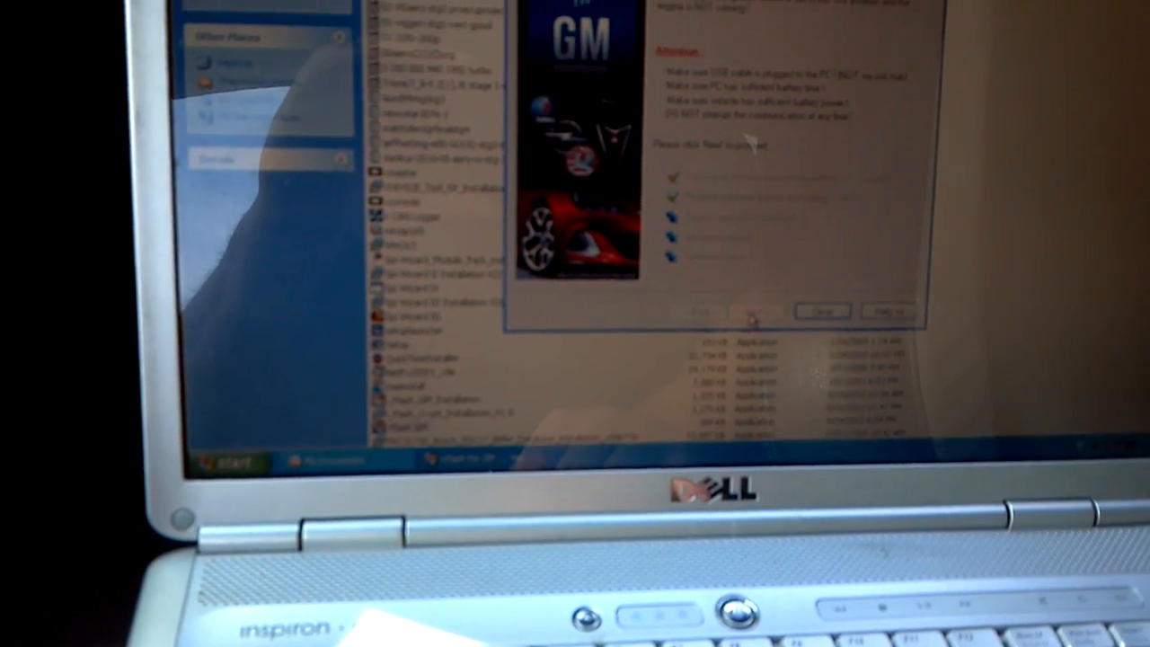
click(742, 312)
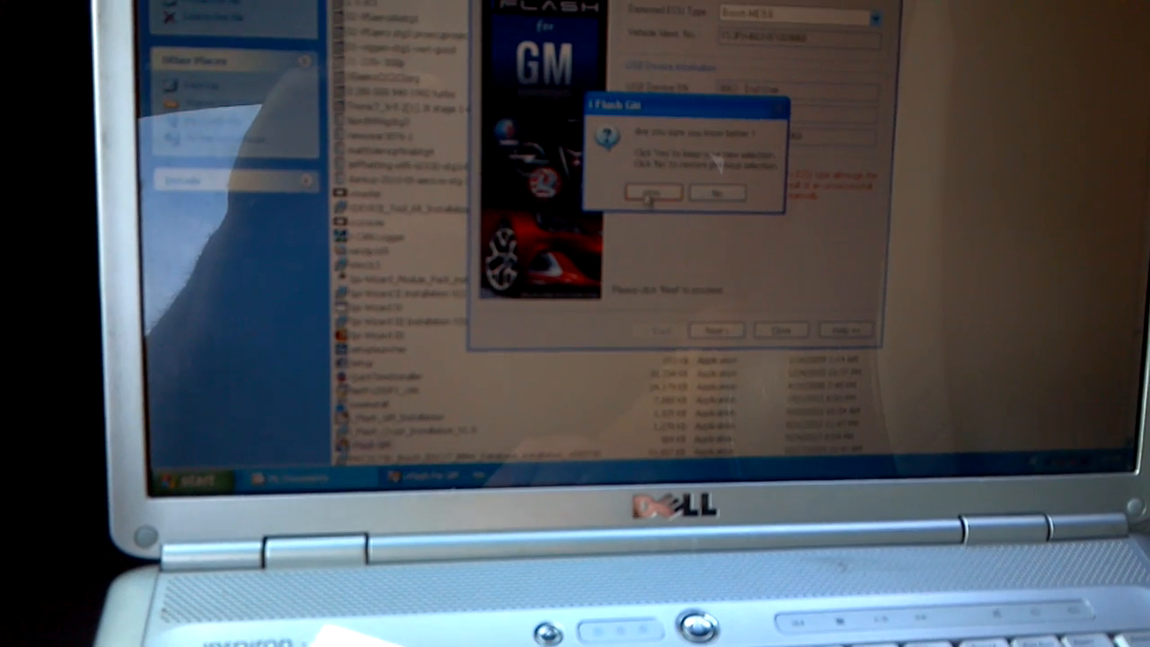
Answer Yes to the ECU confirmation and let the wizard connect to diagnostics.
click(650, 194)
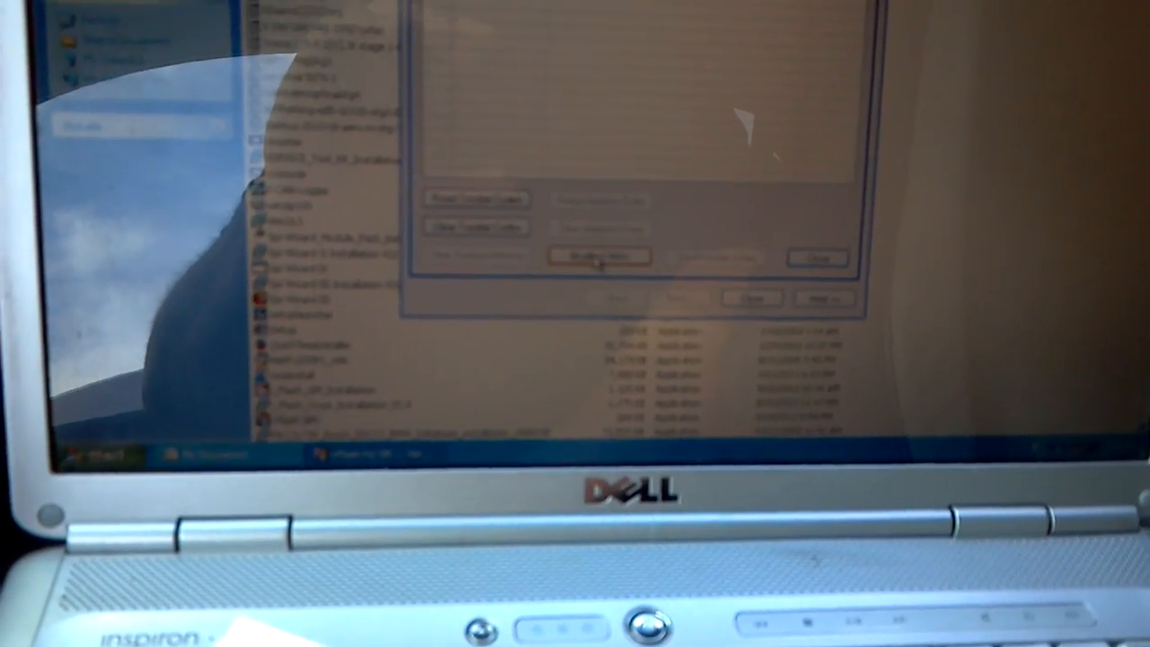
Bring up the Modify Vmax dialog with speed limit and wheel circumference.
click(597, 255)
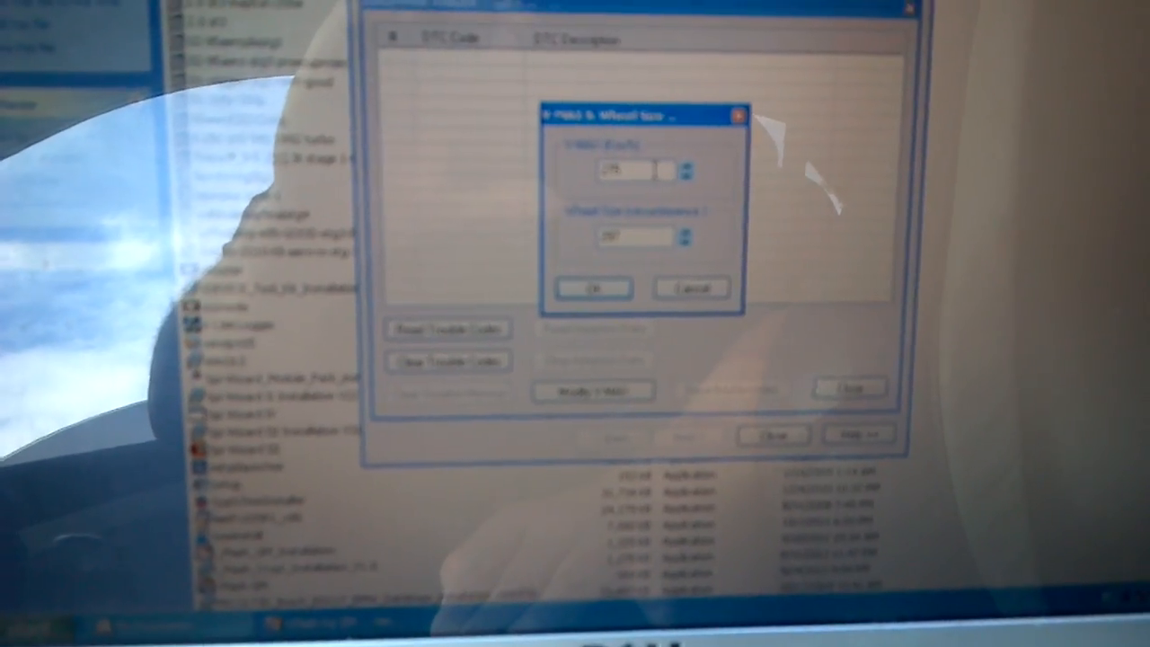